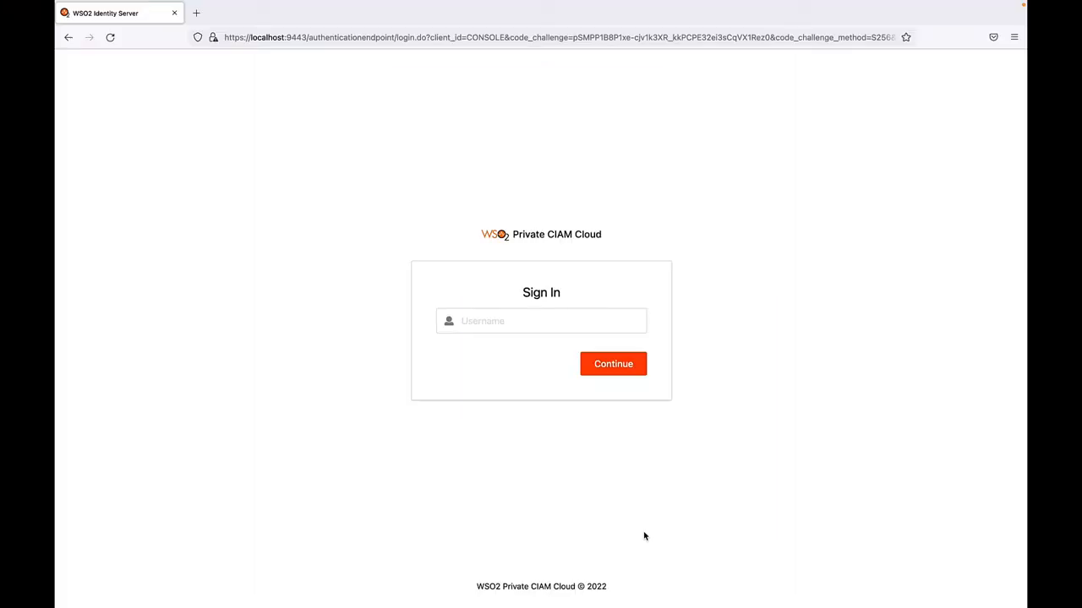
{"action": "mouse_move", "coordinate": [576, 384]}
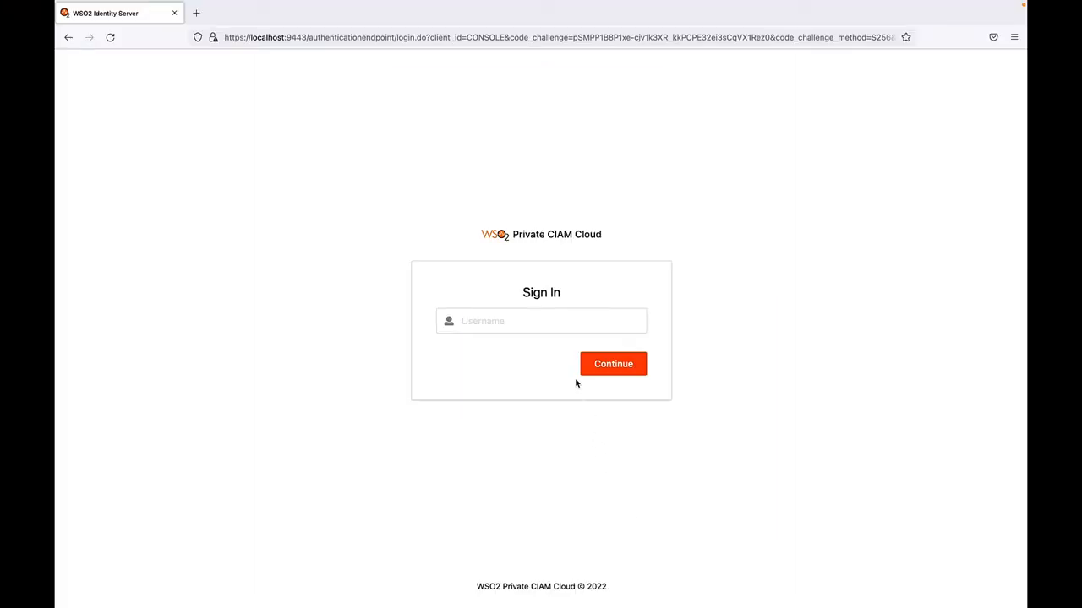
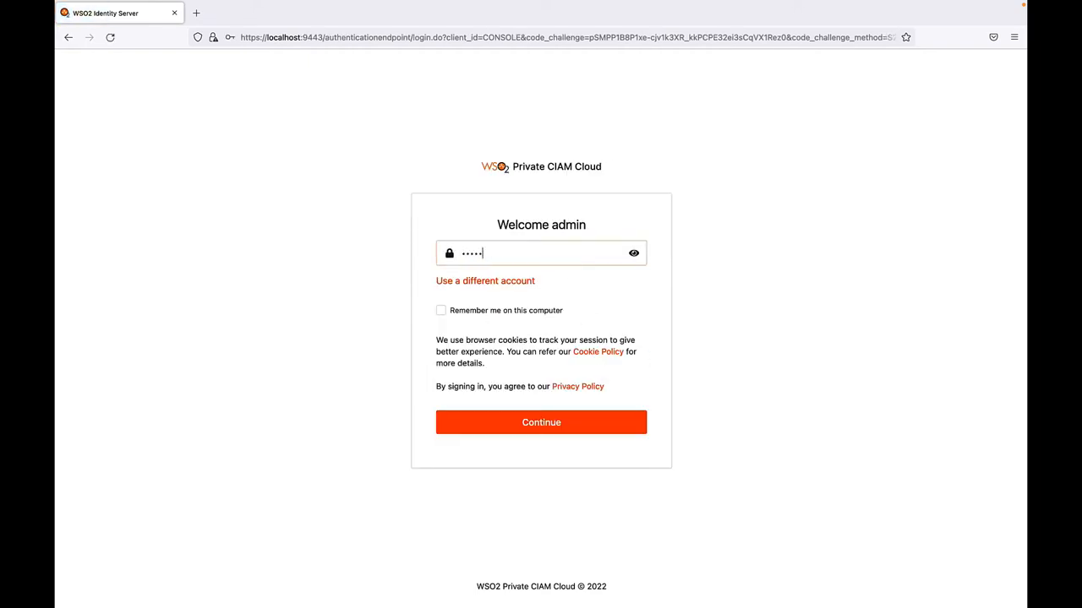
{"action": "left_click", "coordinate": [541, 423]}
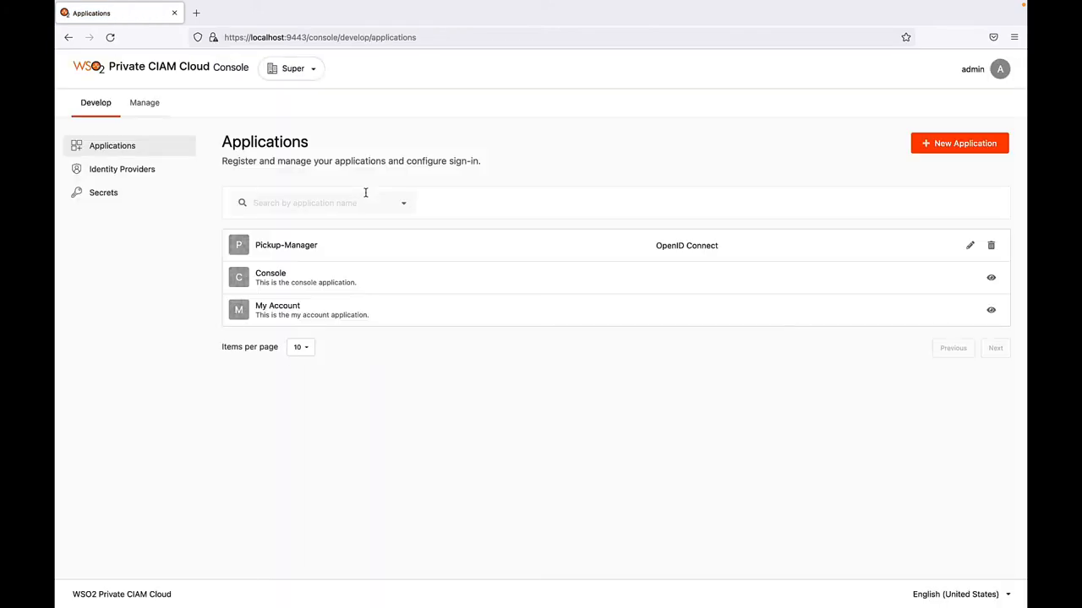
- Check the Organizations list (Little Star Clinic, Wellness Hospital), then return to Applications
{"action": "left_click", "coordinate": [143, 103]}
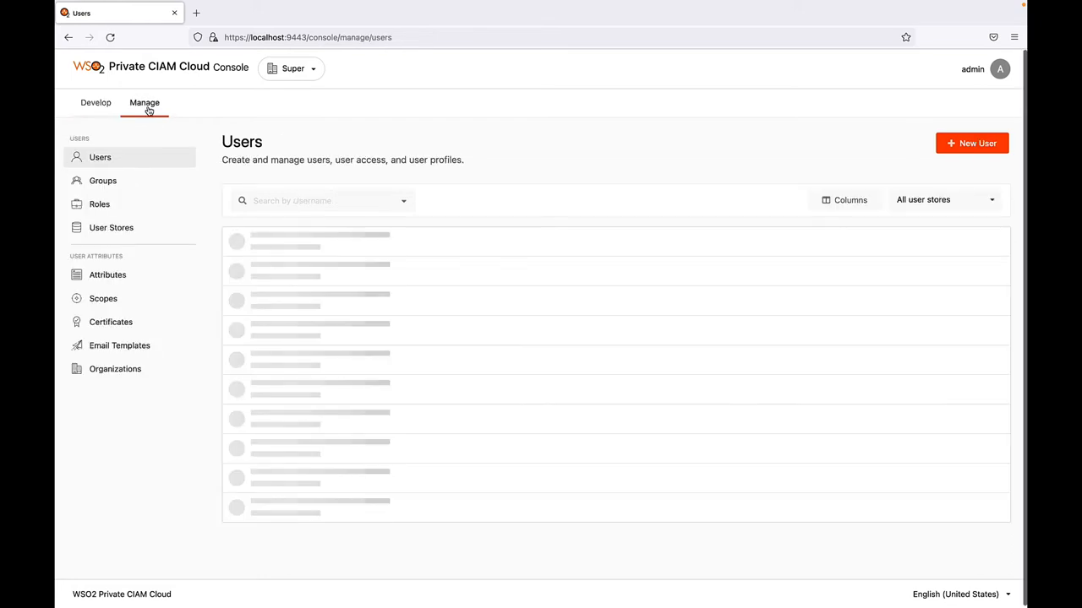
{"action": "left_click", "coordinate": [115, 369]}
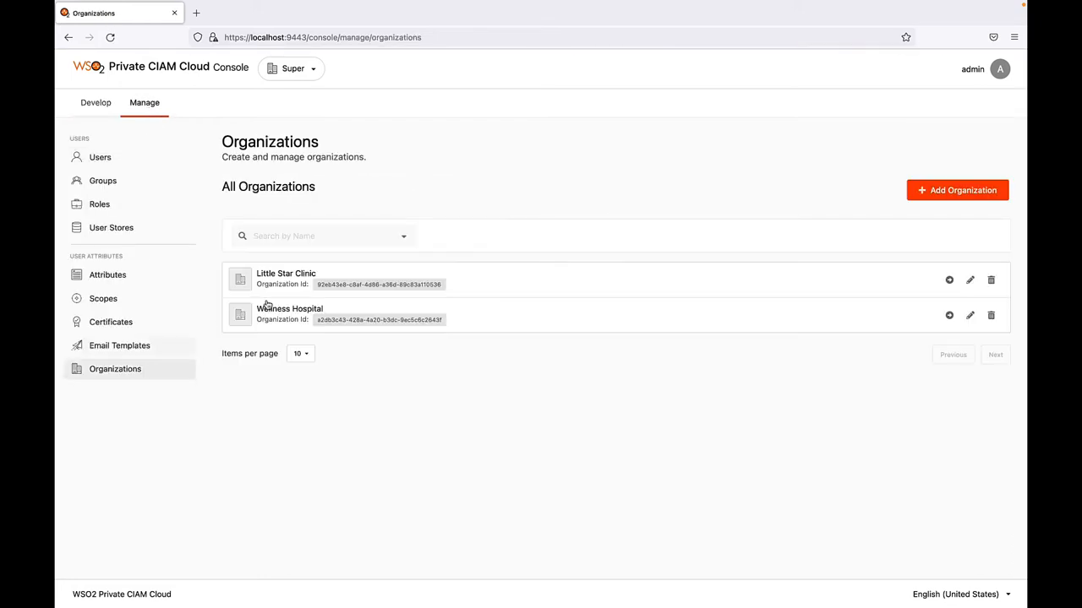
{"action": "mouse_move", "coordinate": [296, 279]}
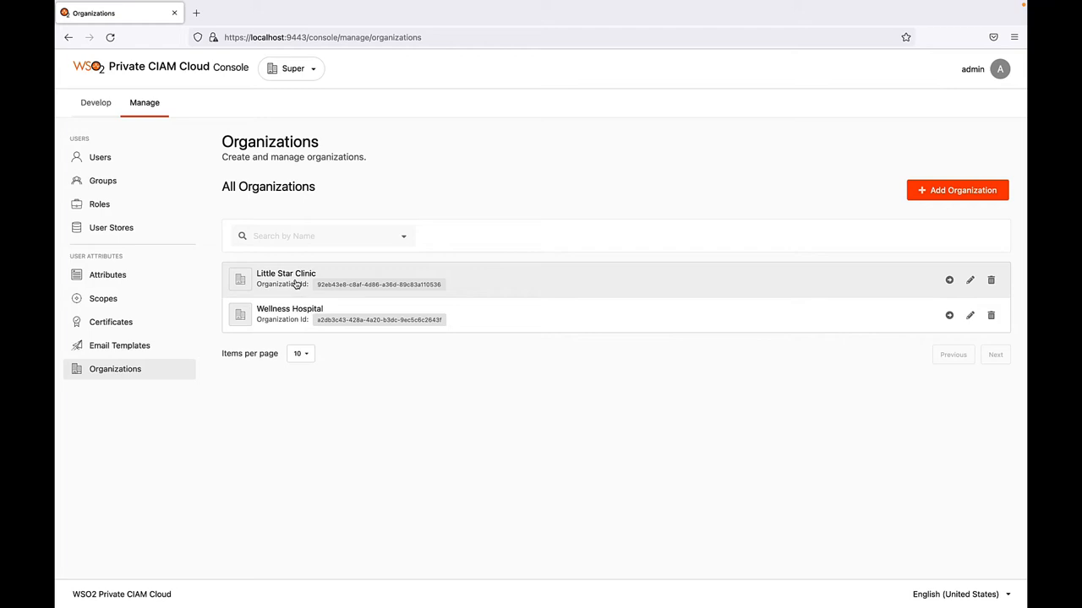
{"action": "mouse_move", "coordinate": [294, 321]}
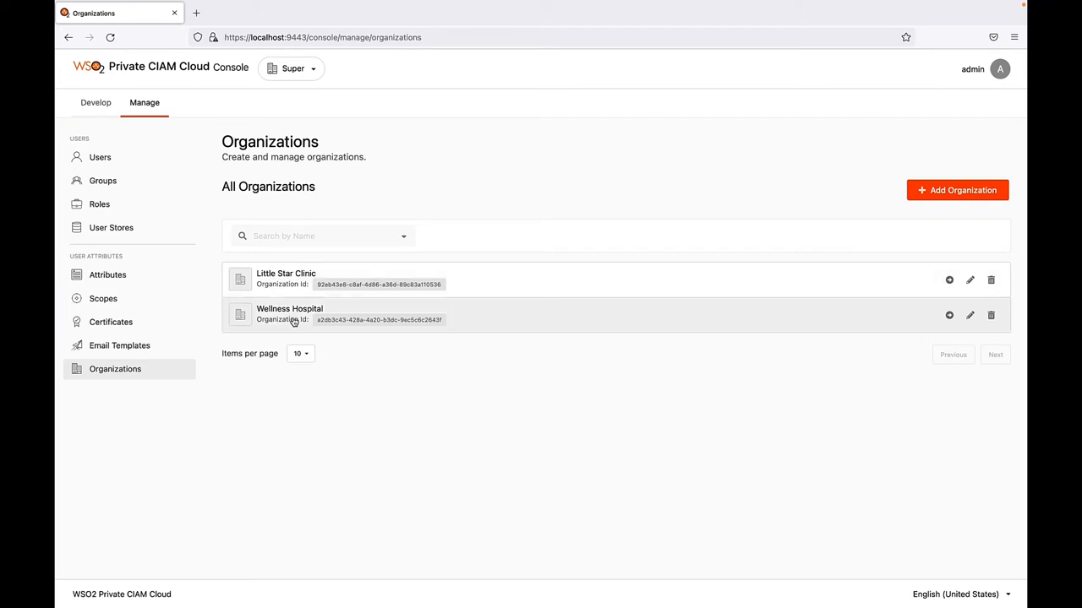
{"action": "mouse_move", "coordinate": [95, 103]}
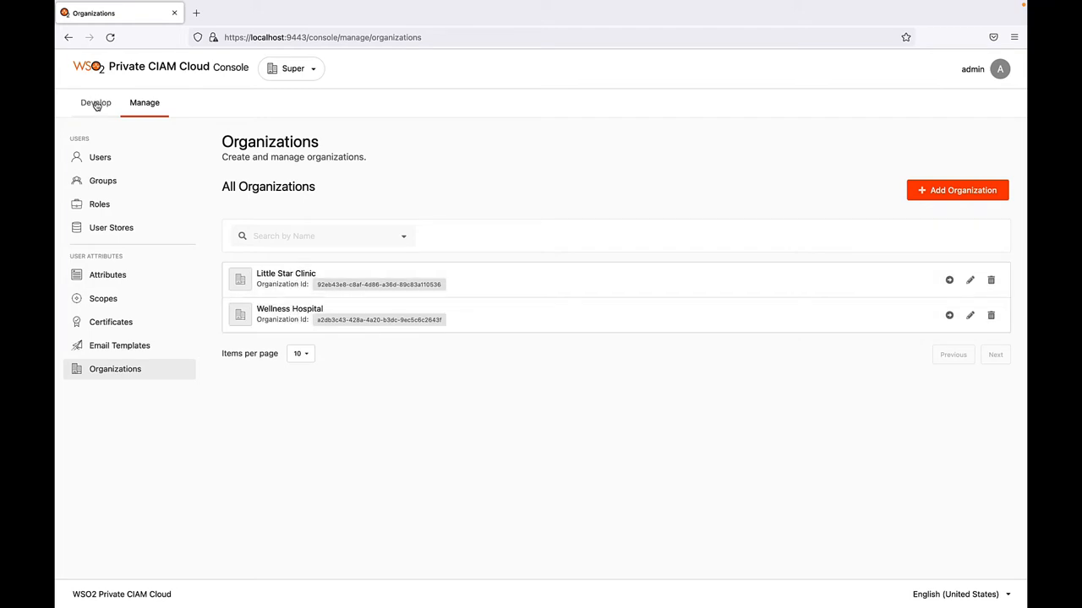
{"action": "left_click", "coordinate": [94, 103]}
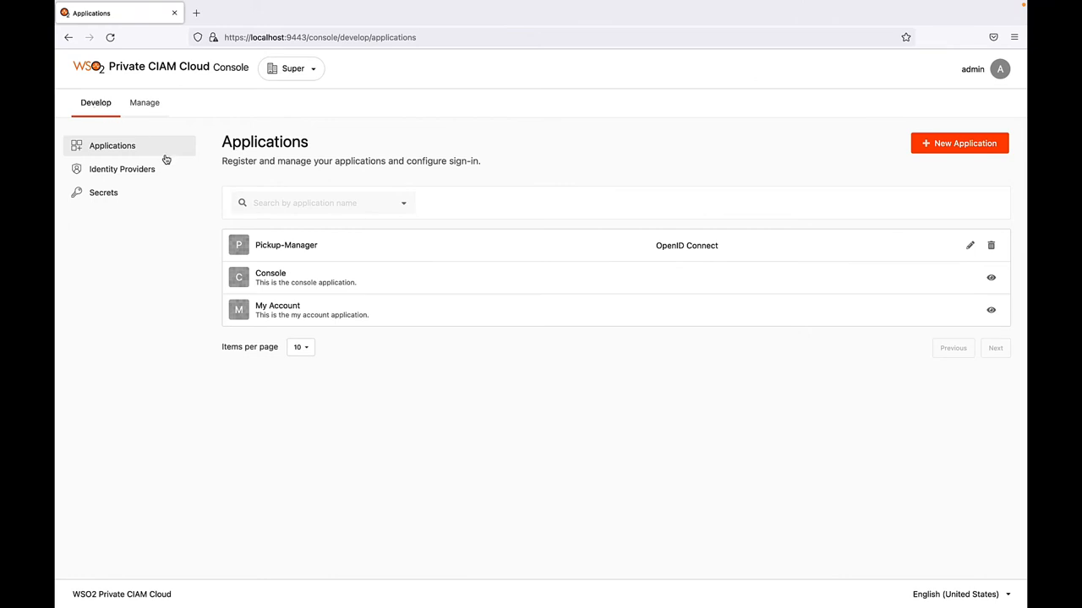
{"action": "mouse_move", "coordinate": [272, 259]}
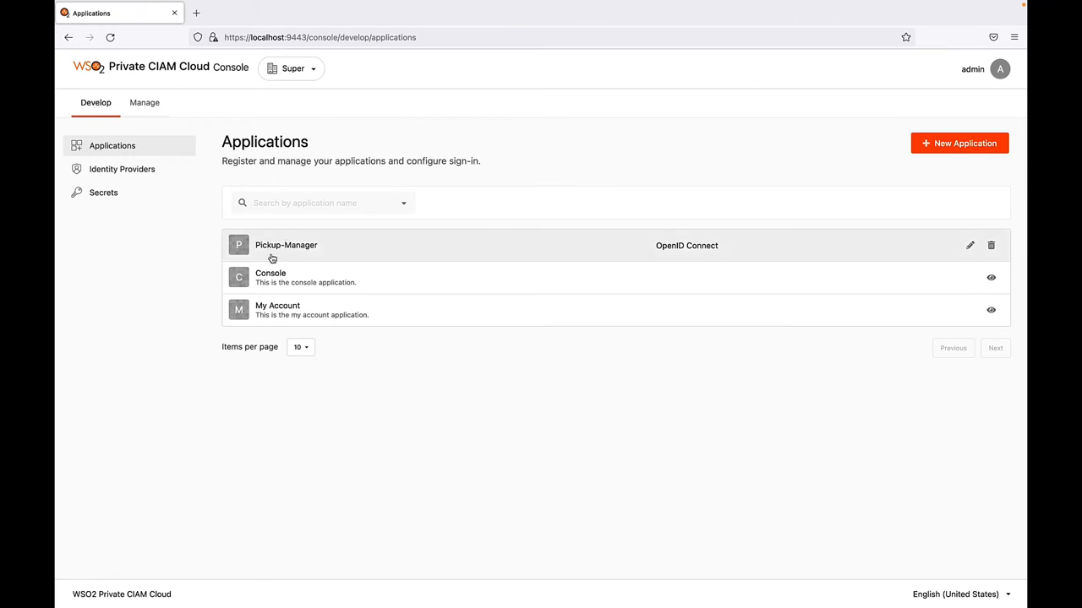
{"action": "mouse_move", "coordinate": [313, 257]}
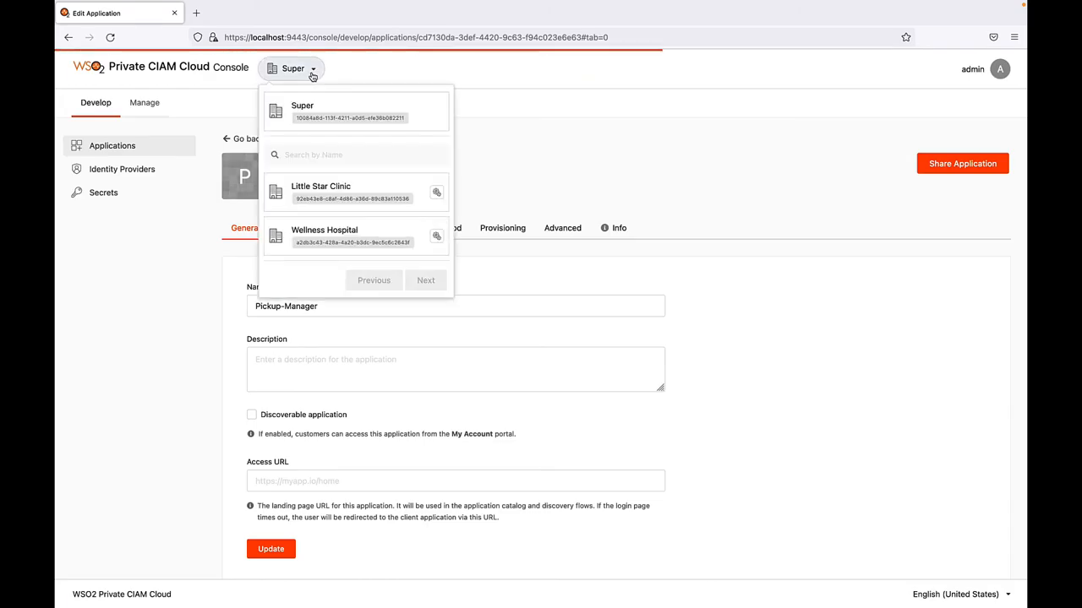
{"action": "left_click", "coordinate": [325, 235]}
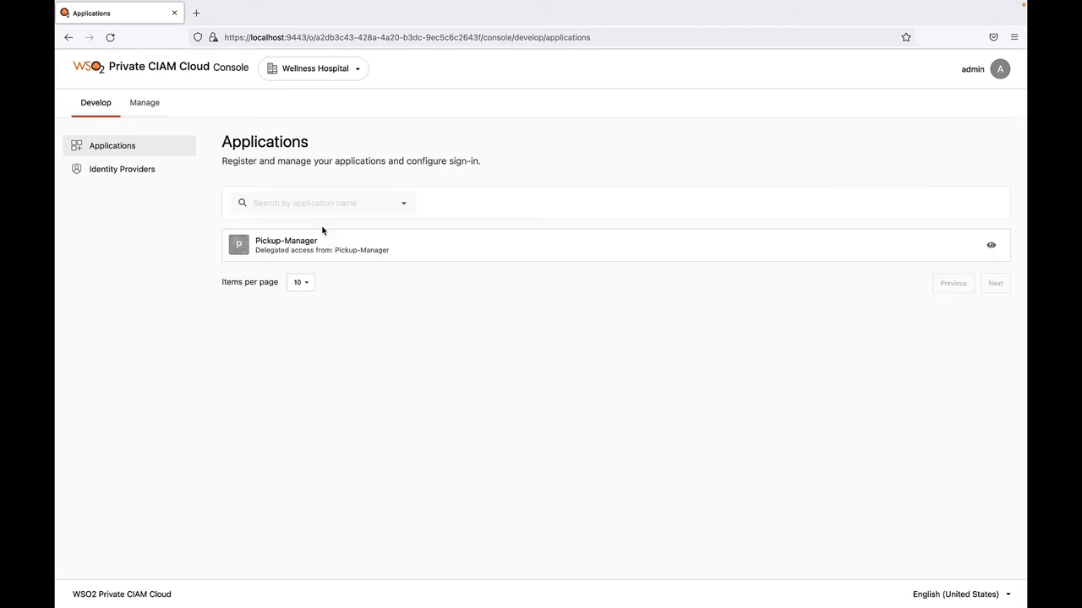
{"action": "mouse_move", "coordinate": [235, 230]}
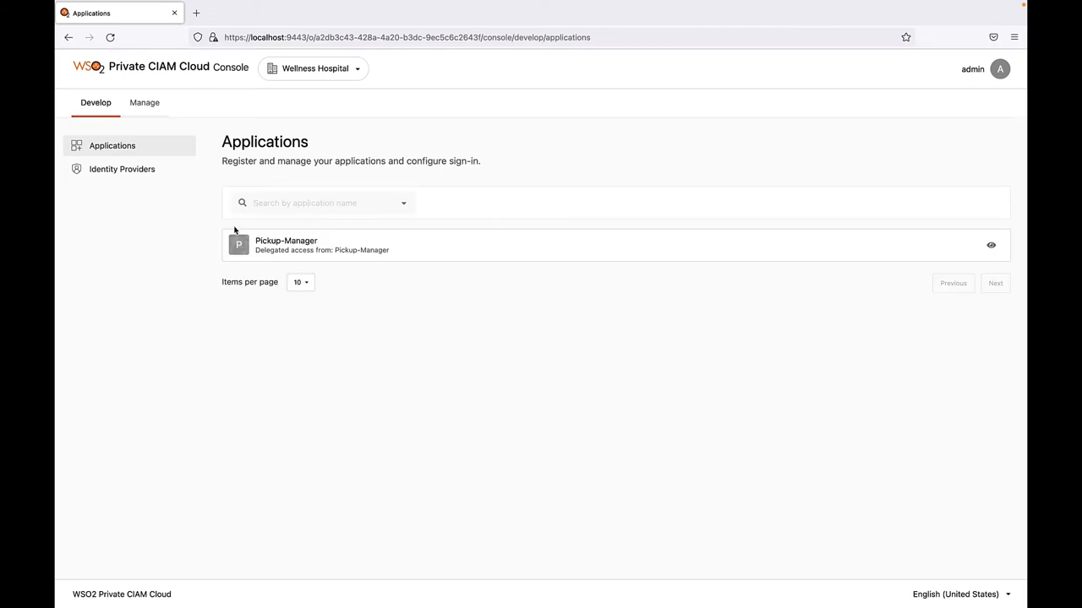
{"action": "mouse_move", "coordinate": [216, 250]}
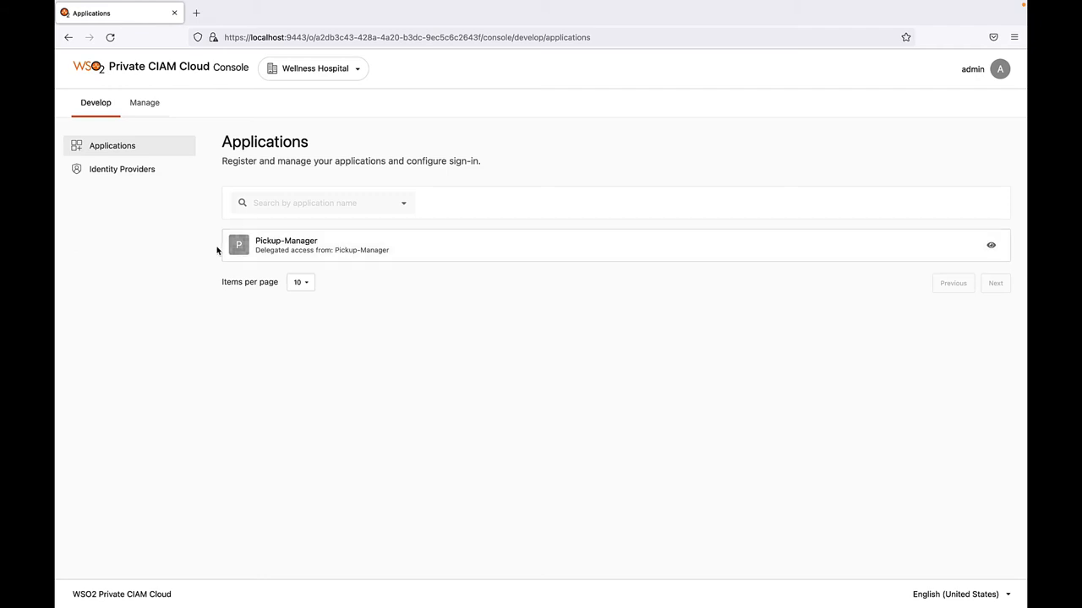
{"action": "left_click", "coordinate": [145, 104]}
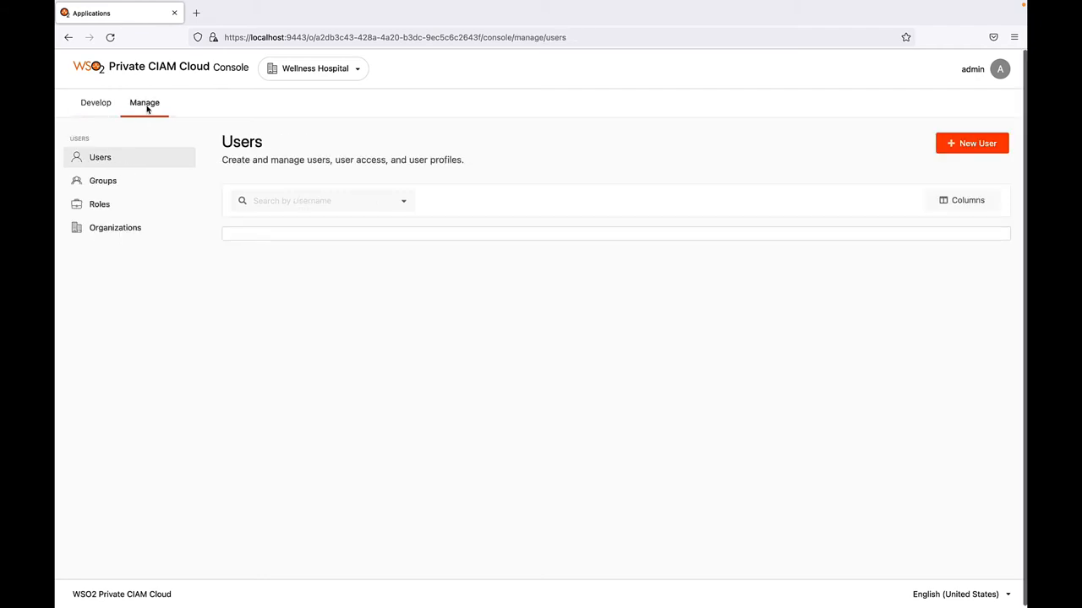
{"action": "left_click", "coordinate": [100, 157]}
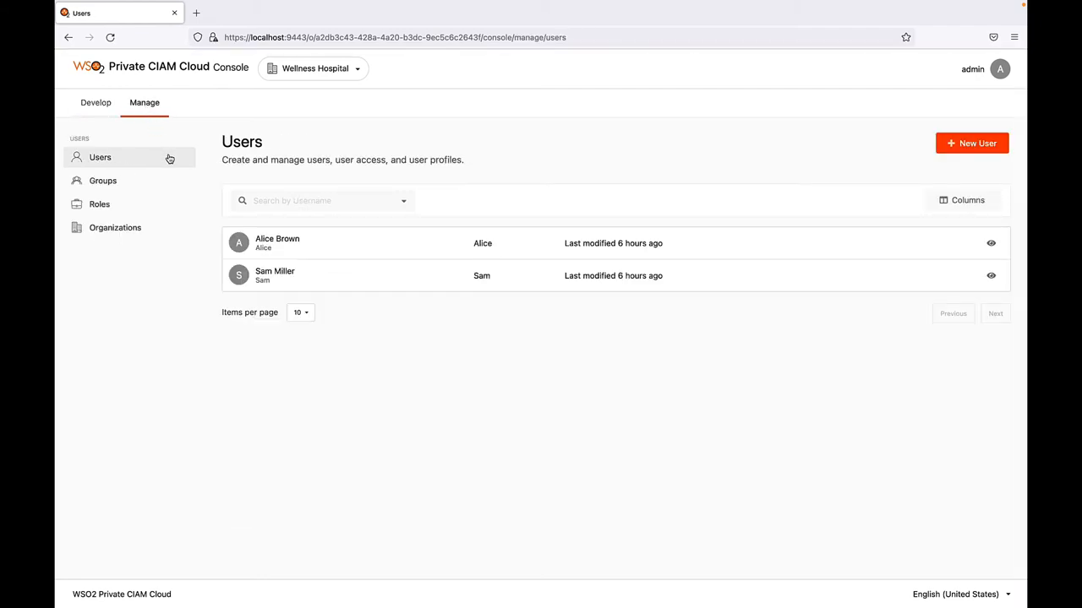
{"action": "mouse_move", "coordinate": [261, 300]}
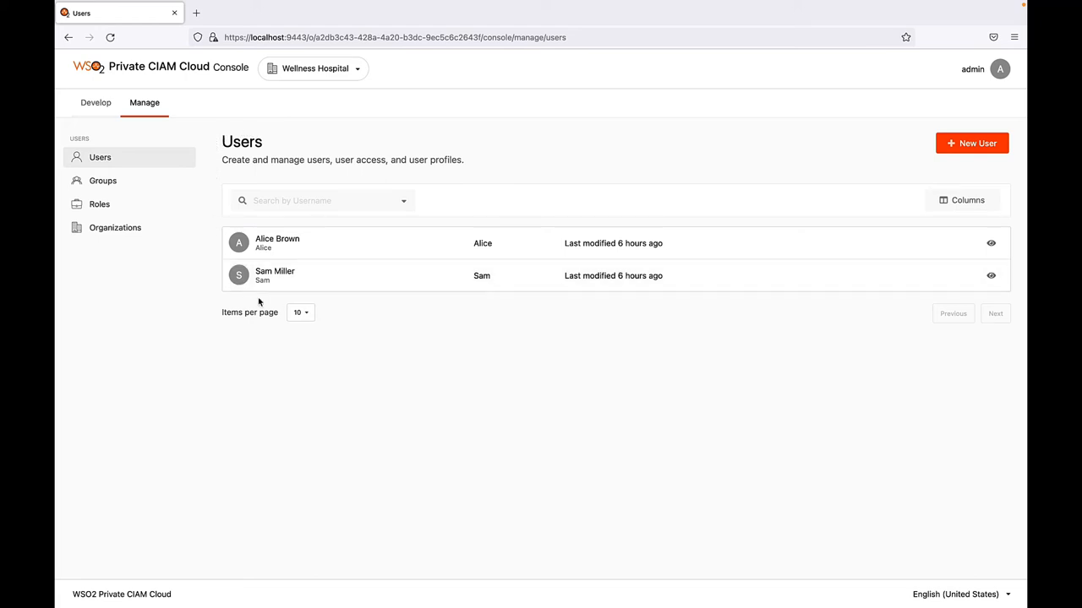
{"action": "left_click", "coordinate": [314, 68]}
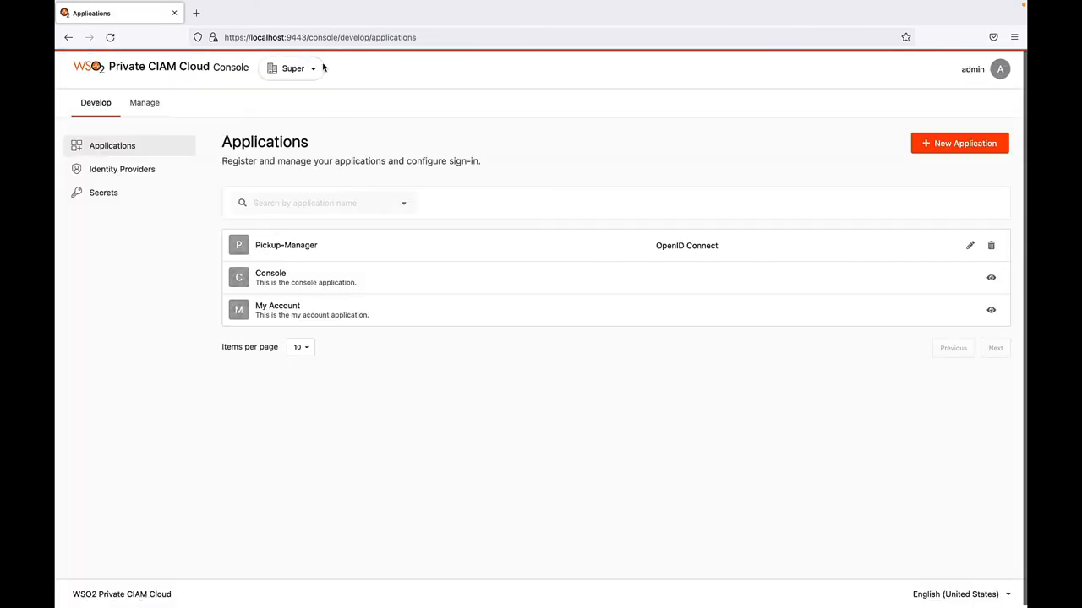
- Switch to Little Star Clinic and review its identity providers including Asgardeo
{"action": "left_click", "coordinate": [293, 67]}
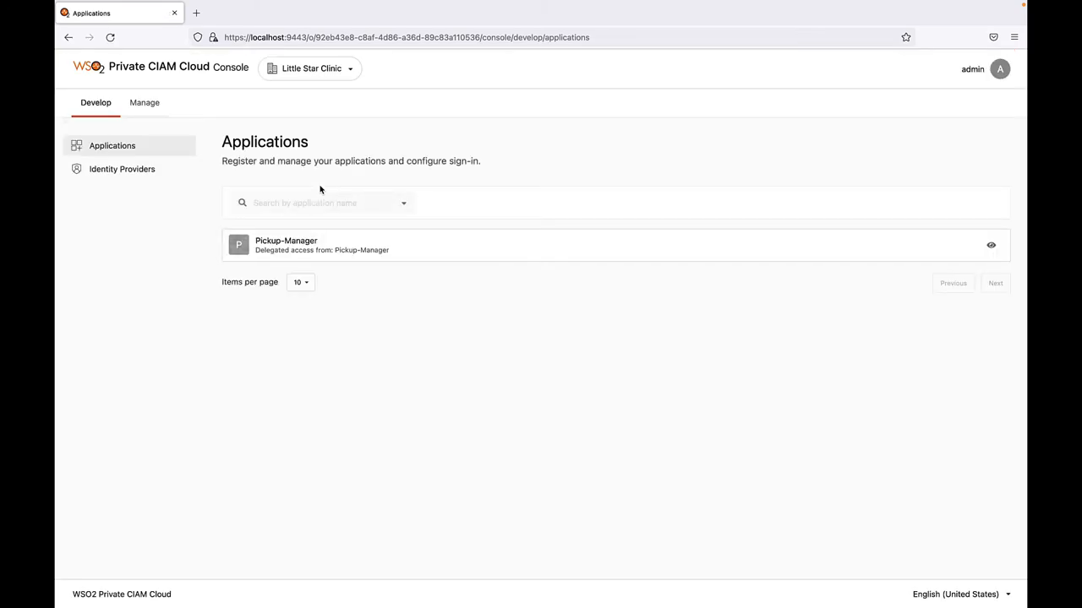
{"action": "mouse_move", "coordinate": [341, 244]}
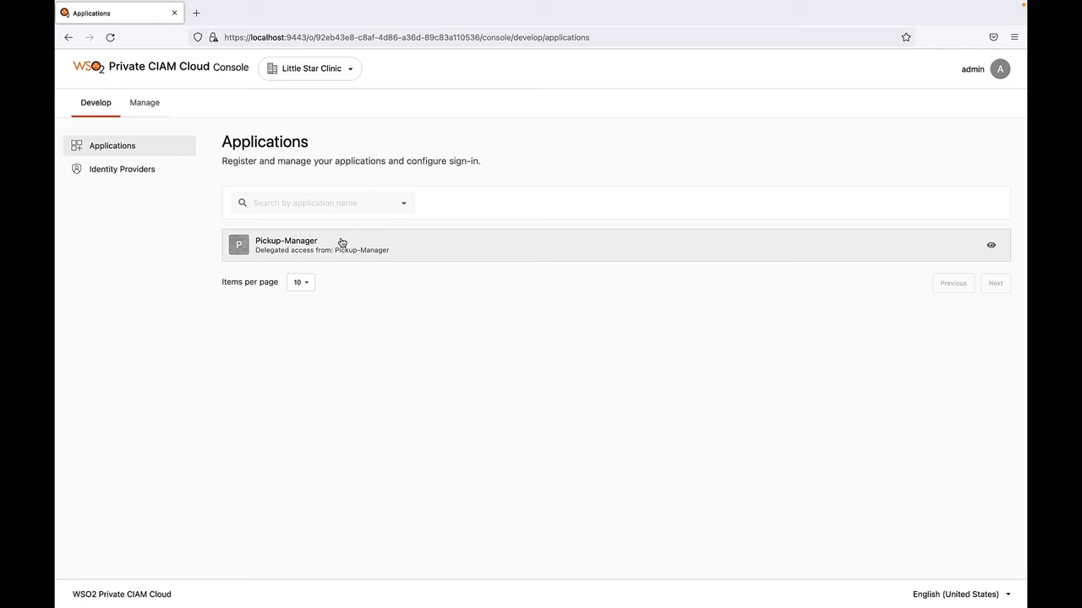
{"action": "left_click", "coordinate": [122, 169]}
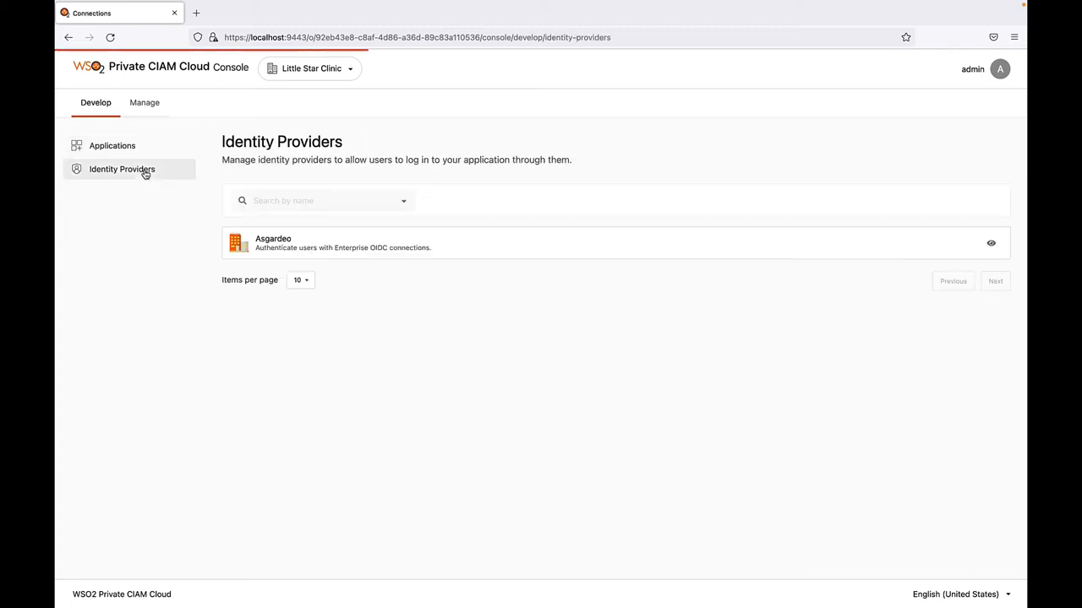
{"action": "mouse_move", "coordinate": [238, 183]}
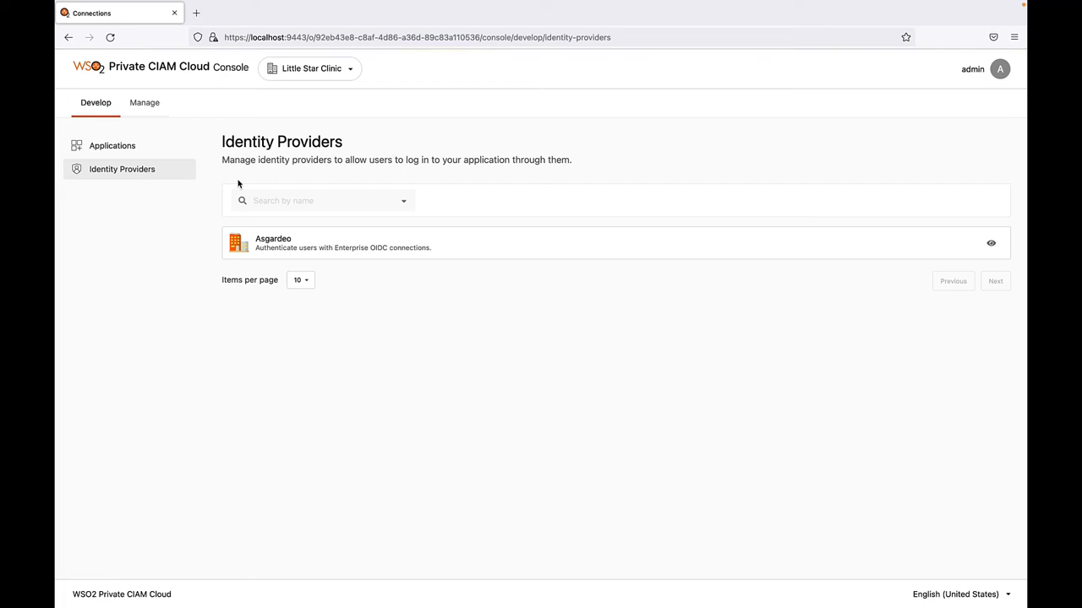
{"action": "mouse_move", "coordinate": [317, 243]}
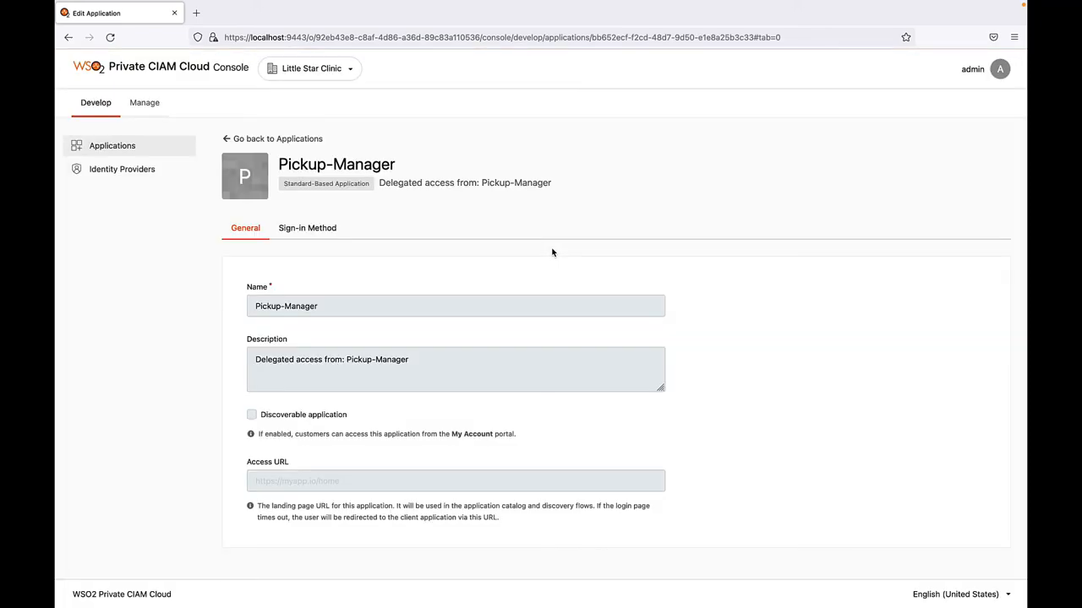
{"action": "left_click", "coordinate": [308, 227]}
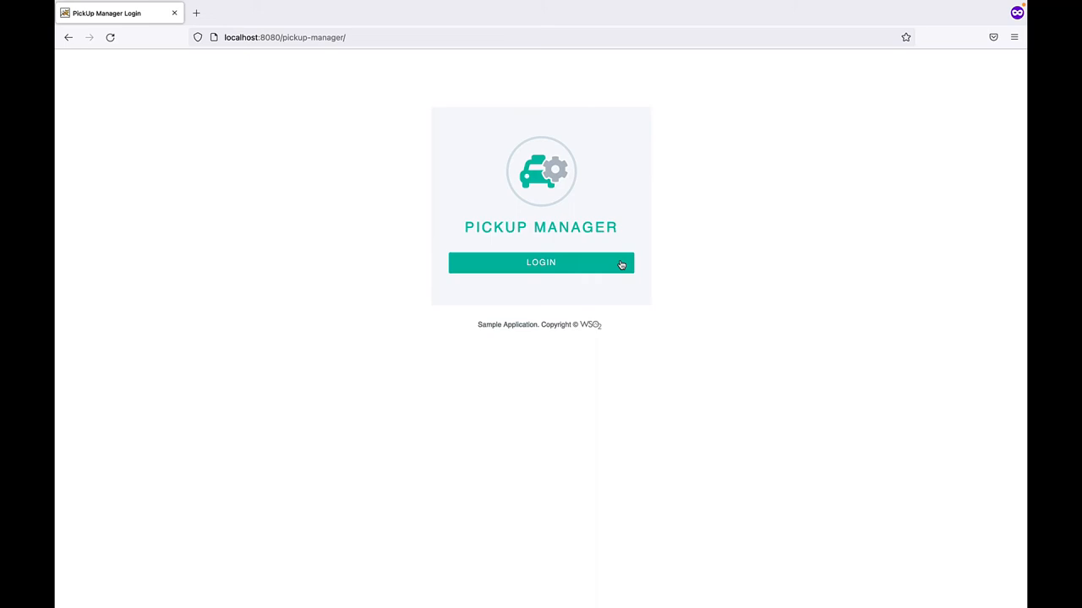
- Start Pickup Manager login and submit 'Wellness Hospital' as the organization name
{"action": "left_click", "coordinate": [540, 262]}
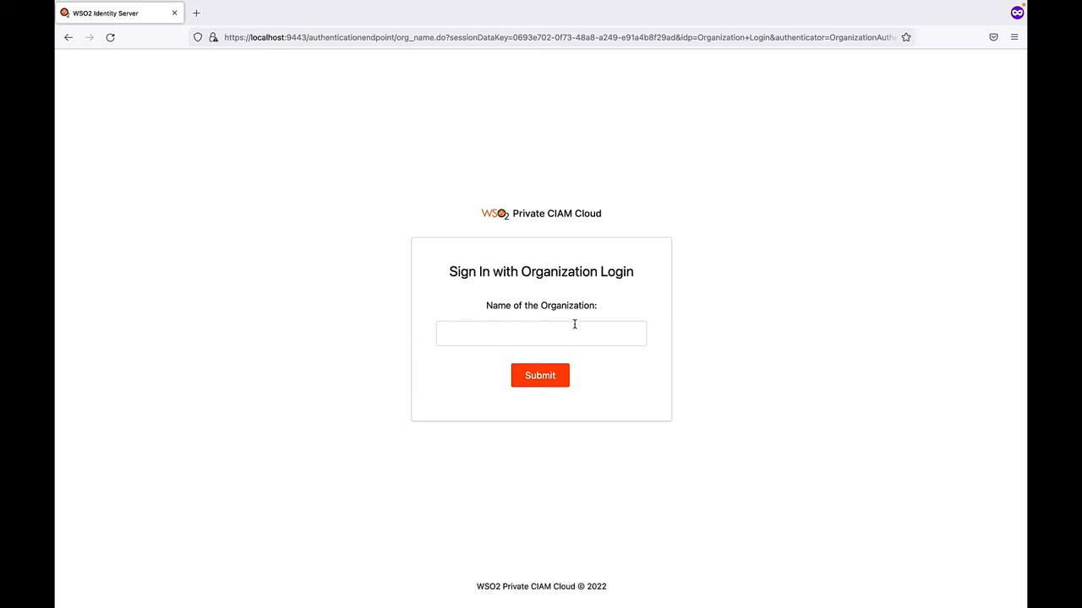
{"action": "type", "text": "L"}
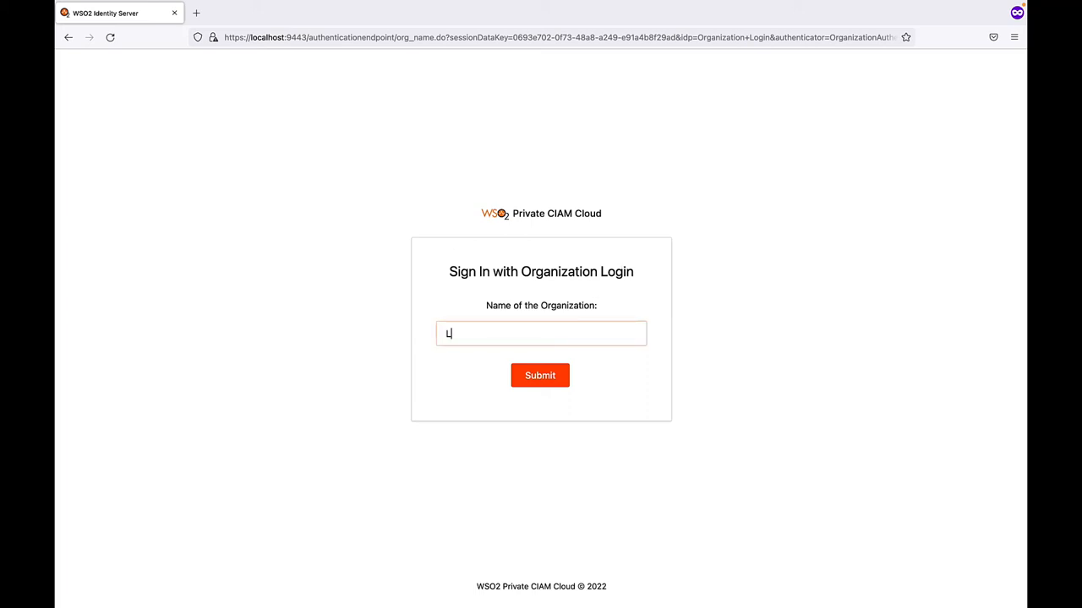
{"action": "type", "text": "Well"}
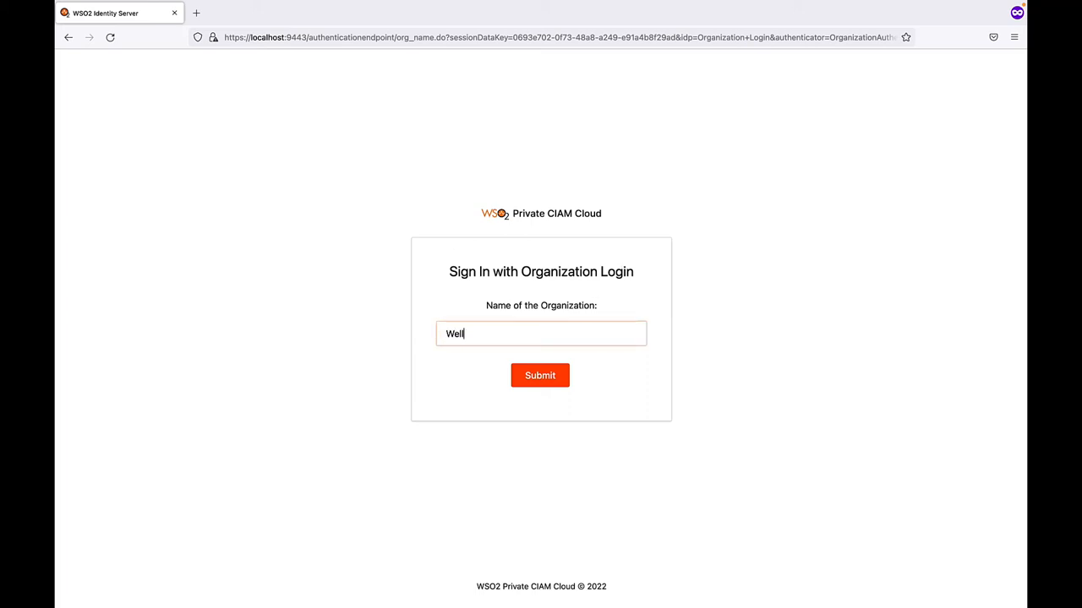
{"action": "type", "text": "ness Hos"}
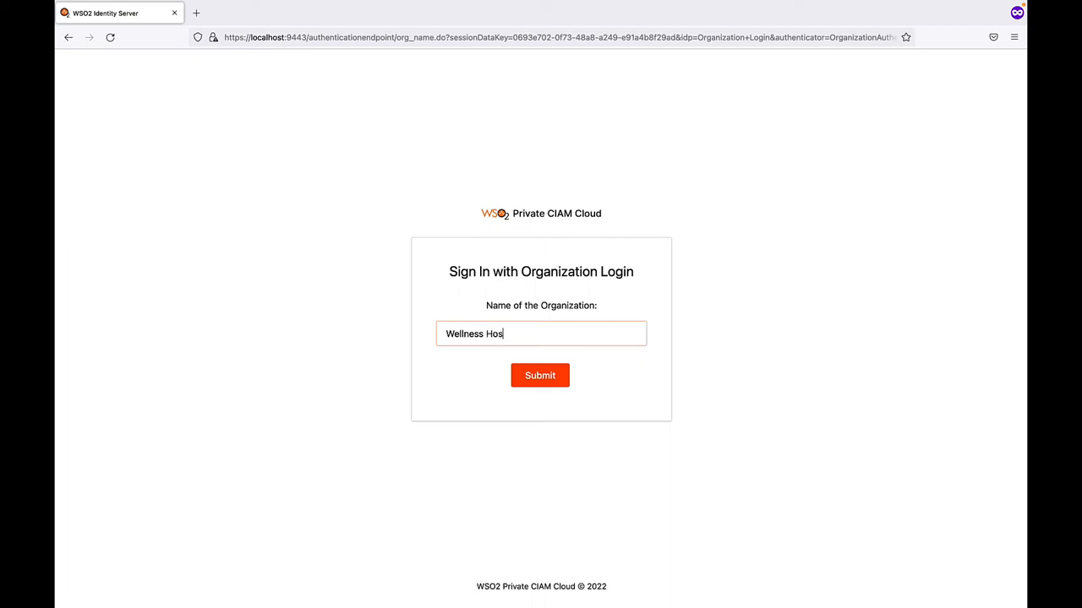
{"action": "type", "text": "pital"}
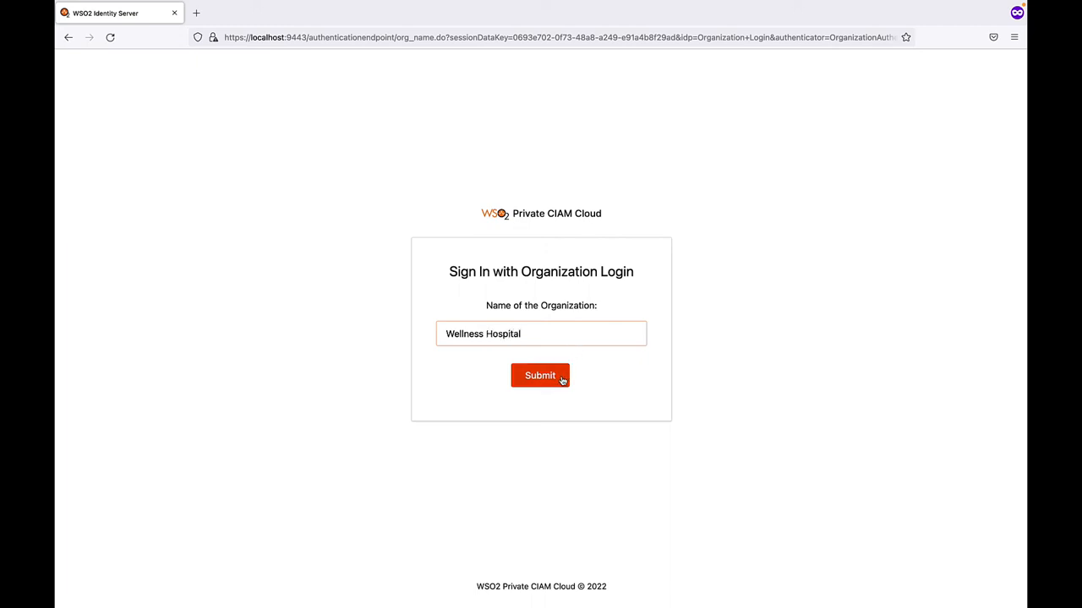
{"action": "left_click", "coordinate": [541, 376]}
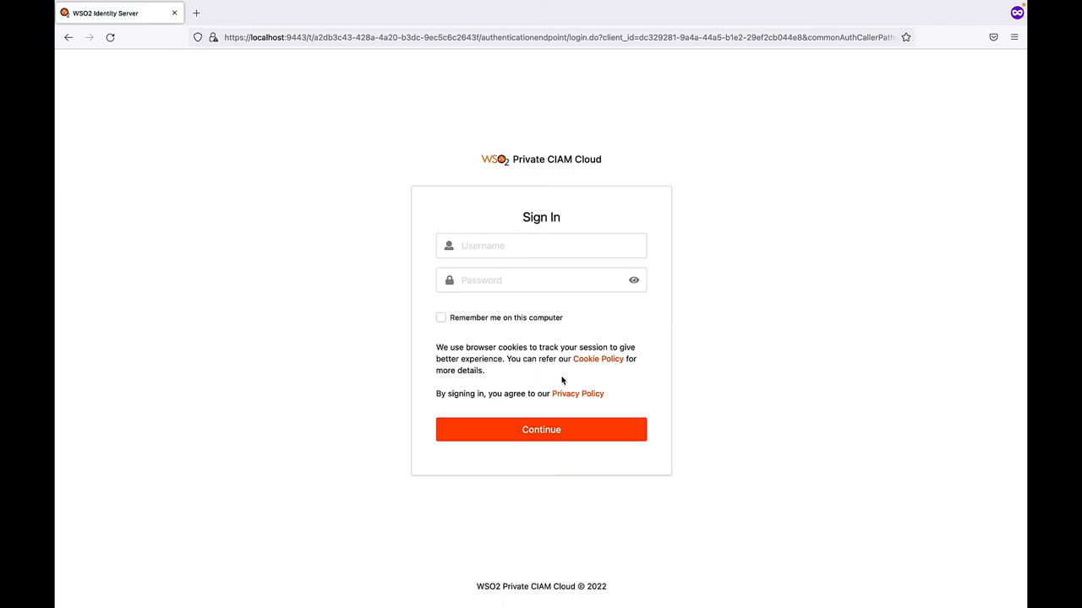
- Sign in as Alice to the Pickup Manager dashboard, log out, and start a new login
{"action": "type", "text": "Alice"}
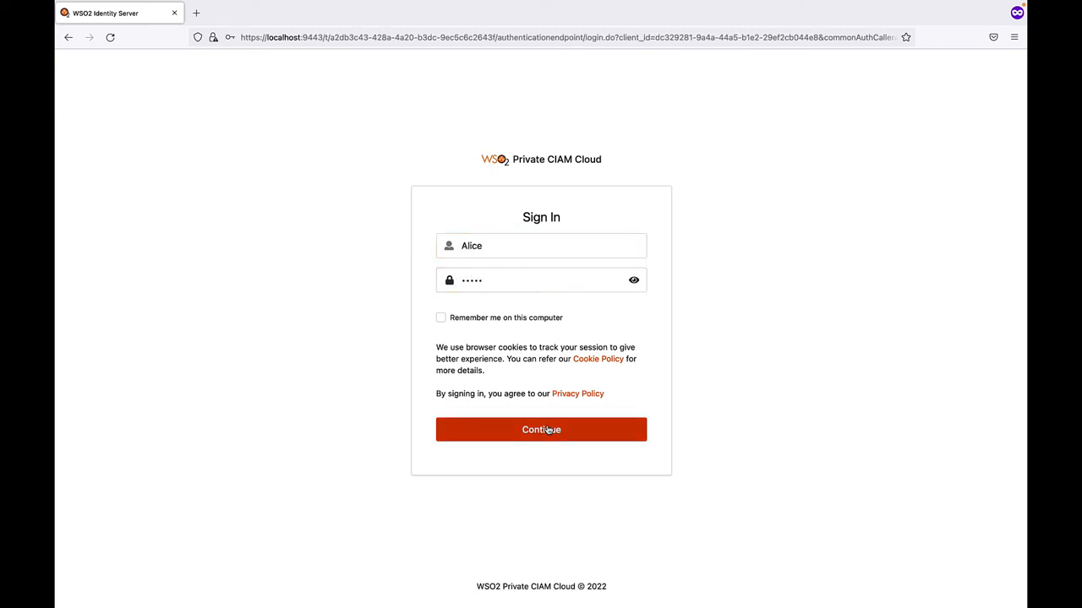
{"action": "left_click", "coordinate": [541, 429]}
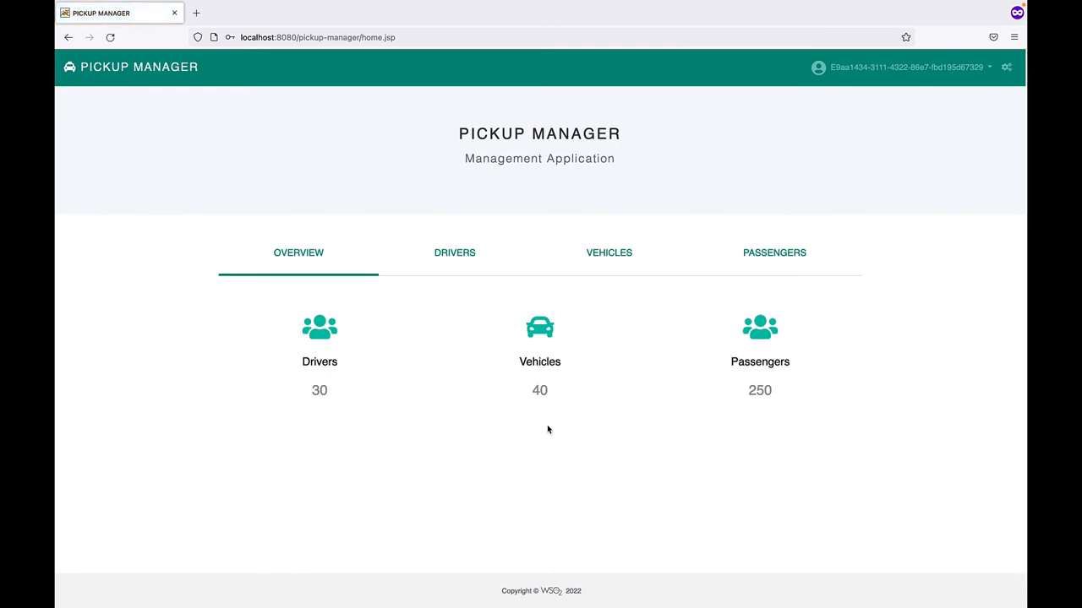
{"action": "left_click", "coordinate": [904, 68]}
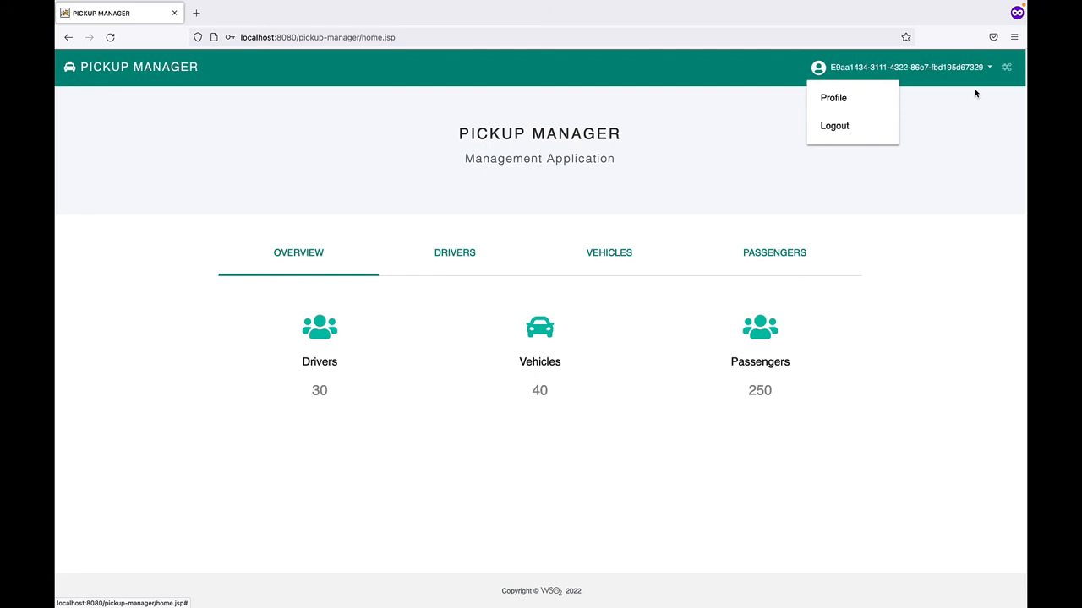
{"action": "left_click", "coordinate": [834, 125]}
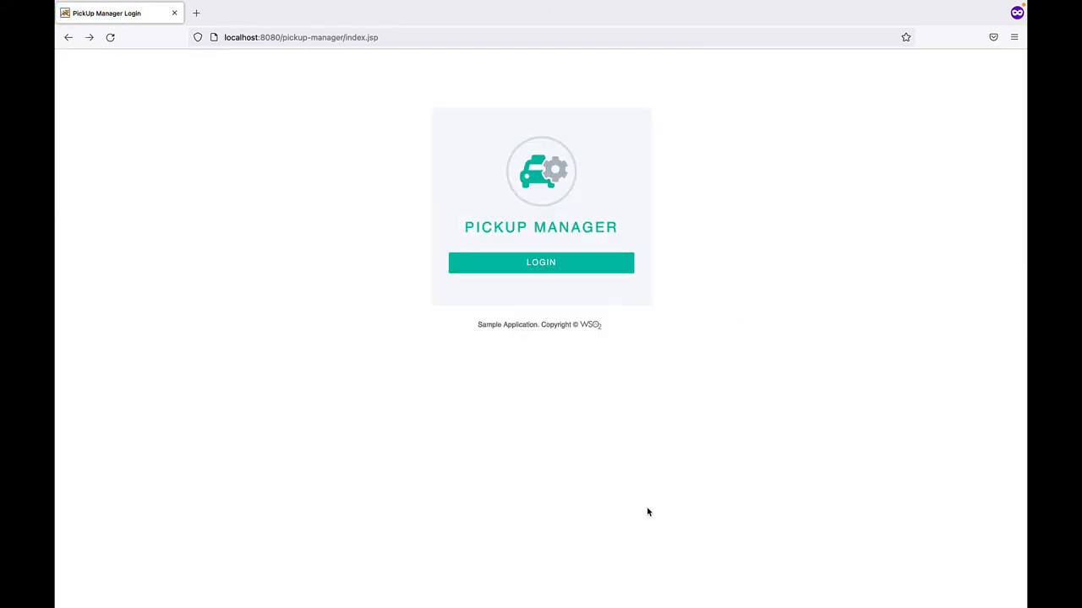
{"action": "left_click", "coordinate": [541, 262]}
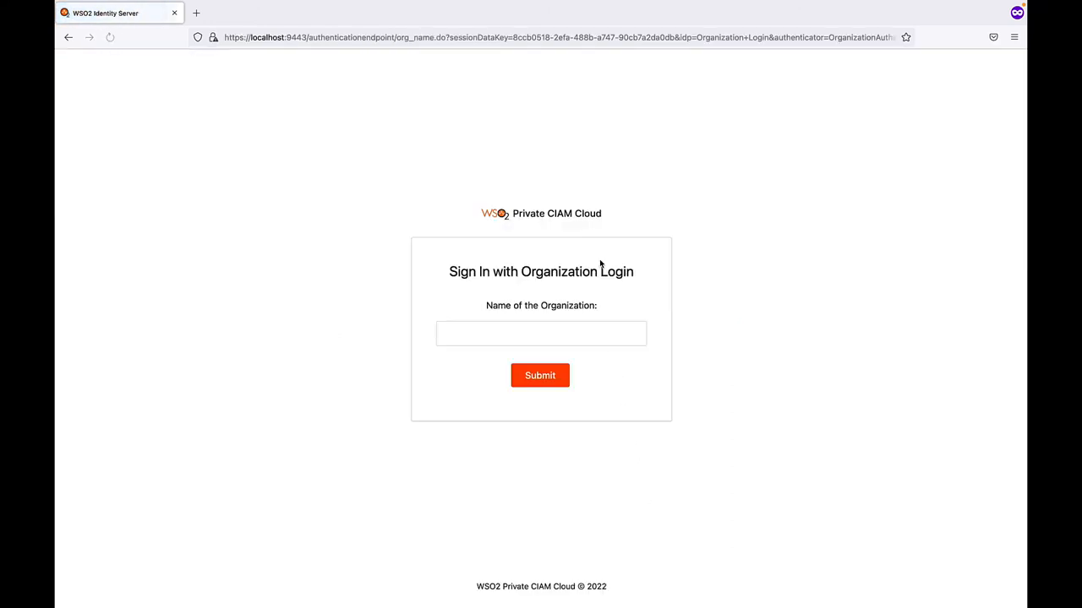
- Submit 'Little Star Clinic' as the organization, redirecting to Asgardeo sign-in
{"action": "type", "text": "li"}
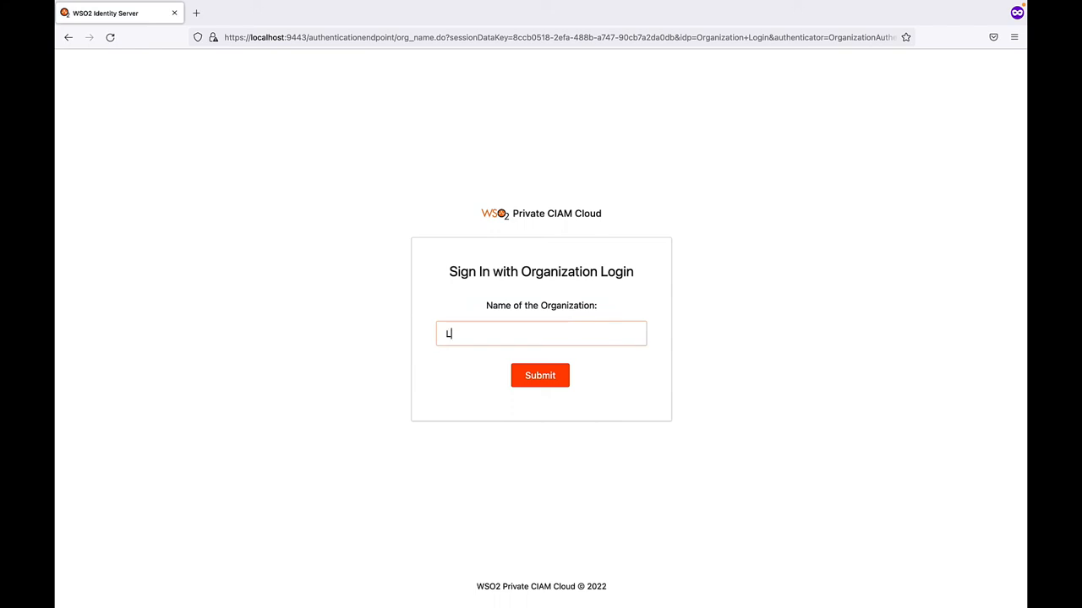
{"action": "type", "text": "ittle"}
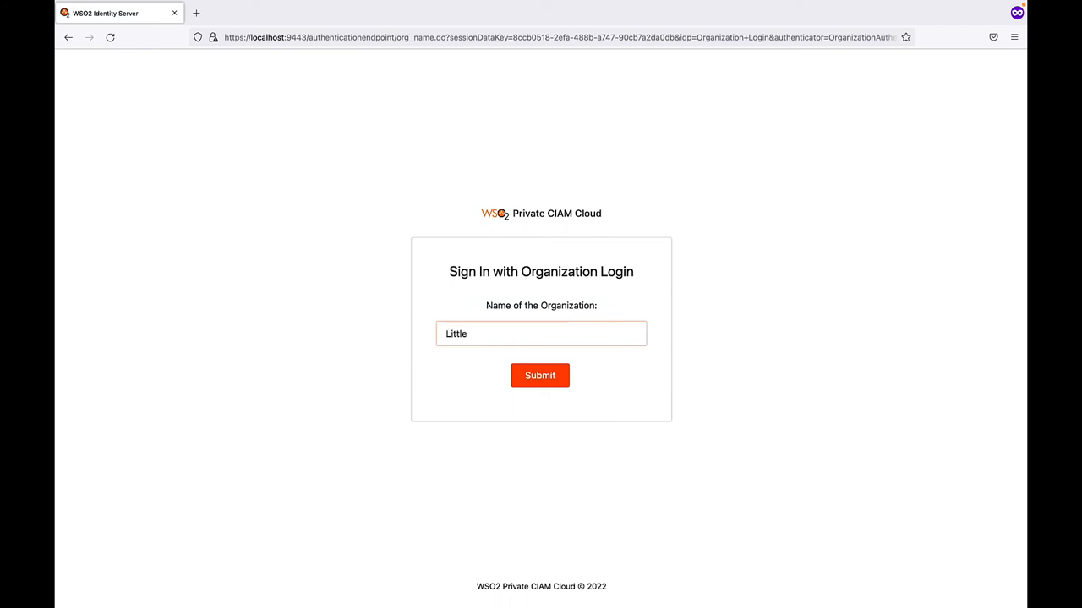
{"action": "type", "text": "Star"}
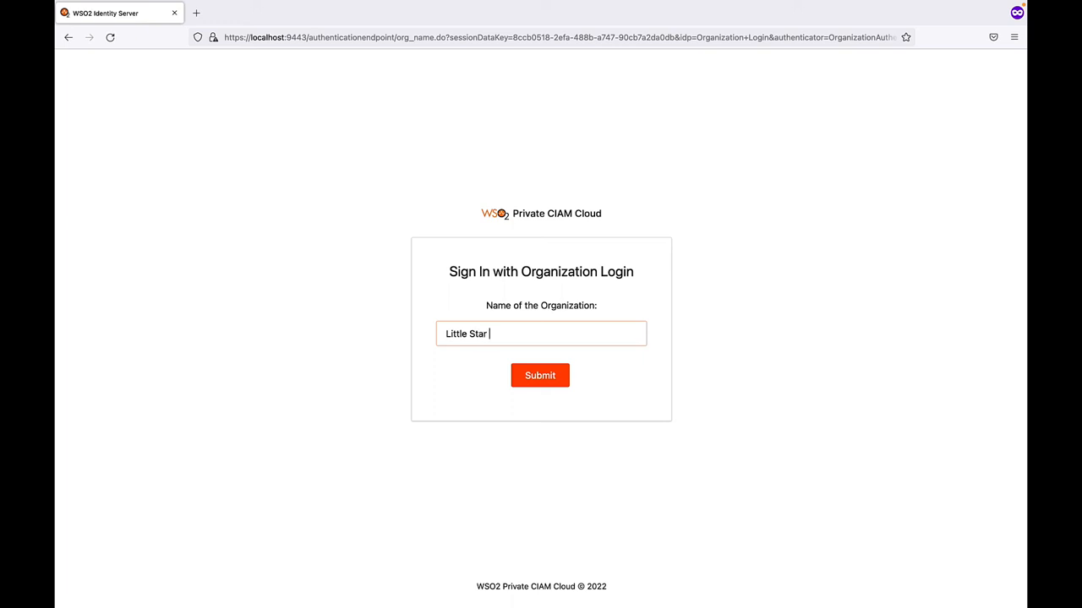
{"action": "type", "text": "Clini"}
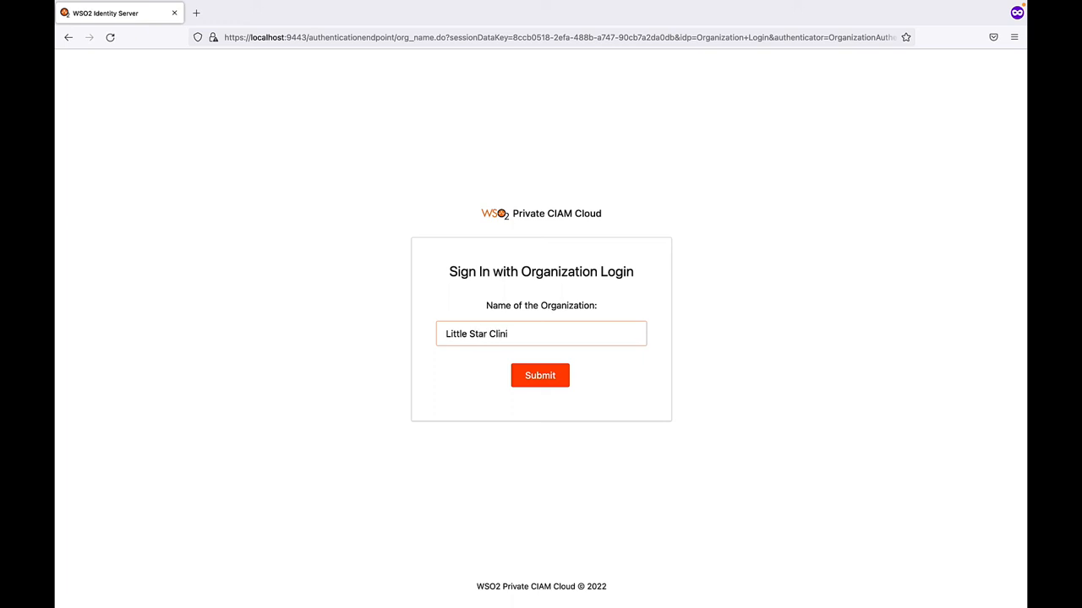
{"action": "left_click", "coordinate": [541, 375]}
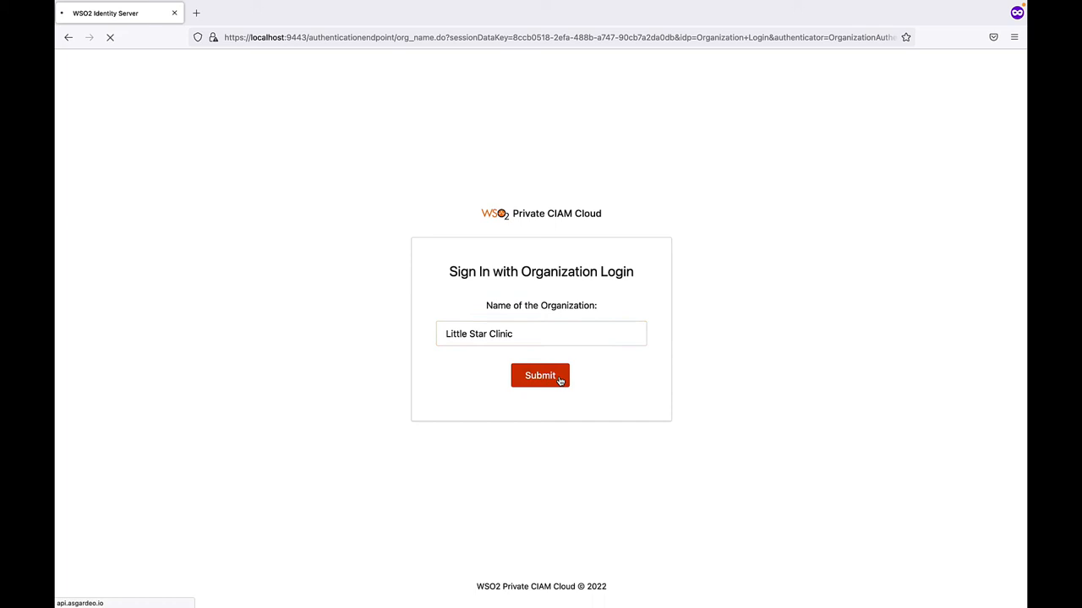
{"action": "left_click", "coordinate": [541, 375]}
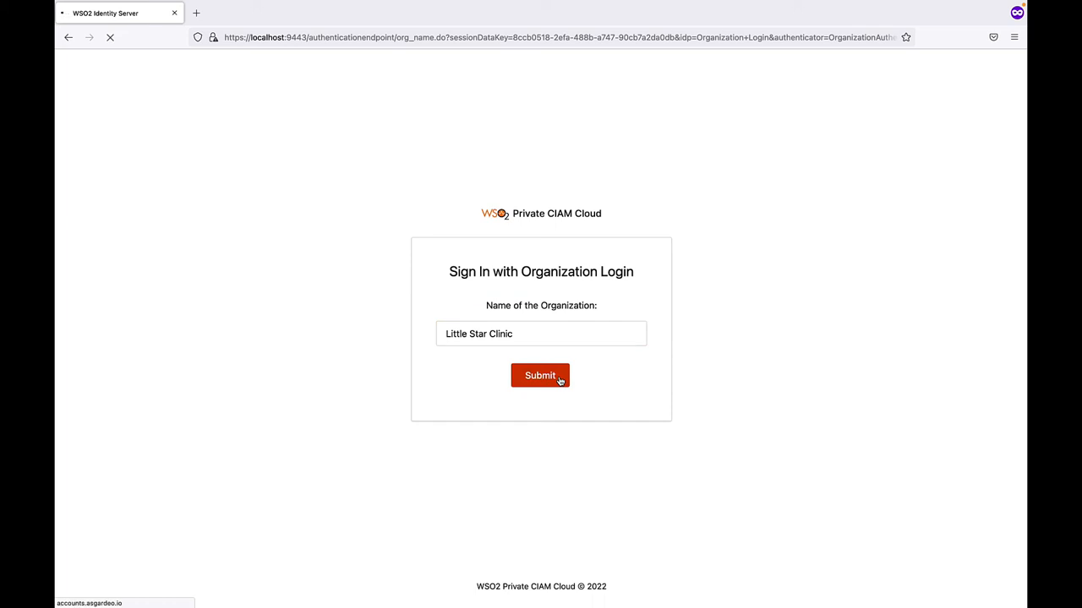
{"action": "left_click", "coordinate": [541, 375]}
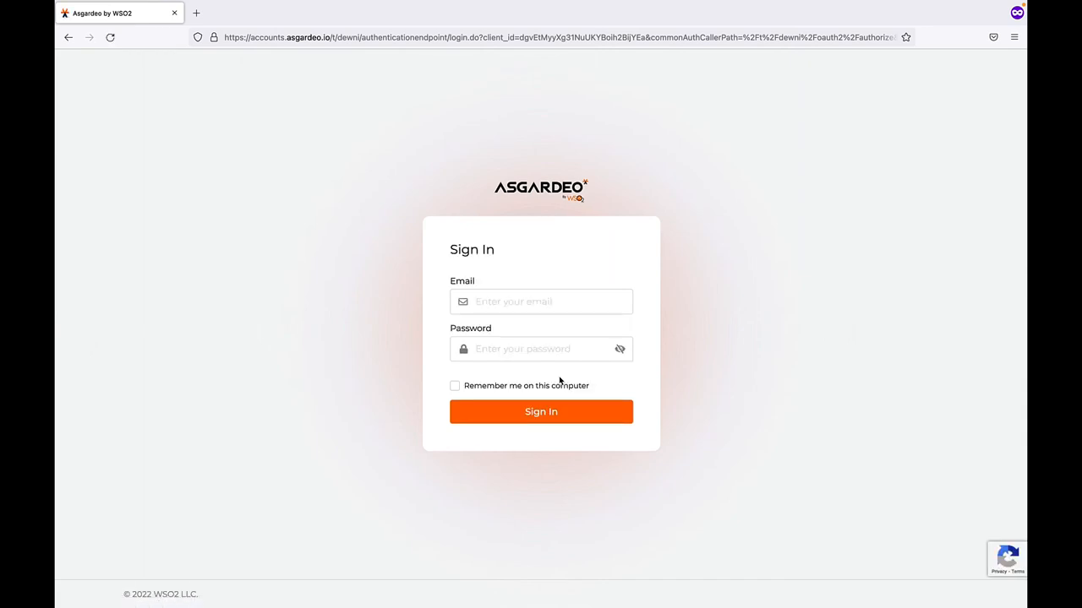
{"action": "left_click", "coordinate": [540, 301]}
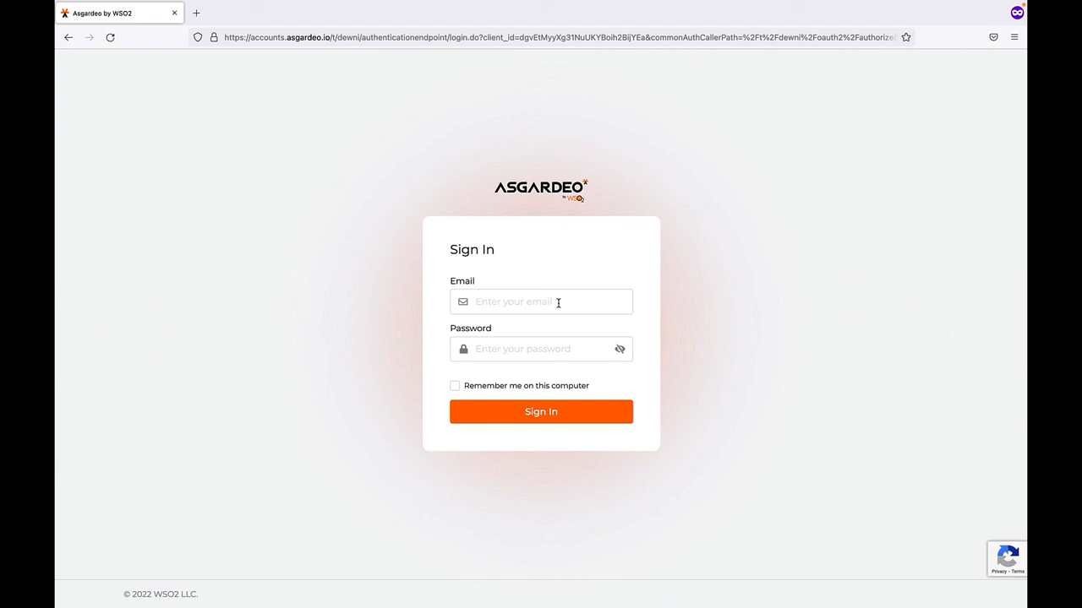
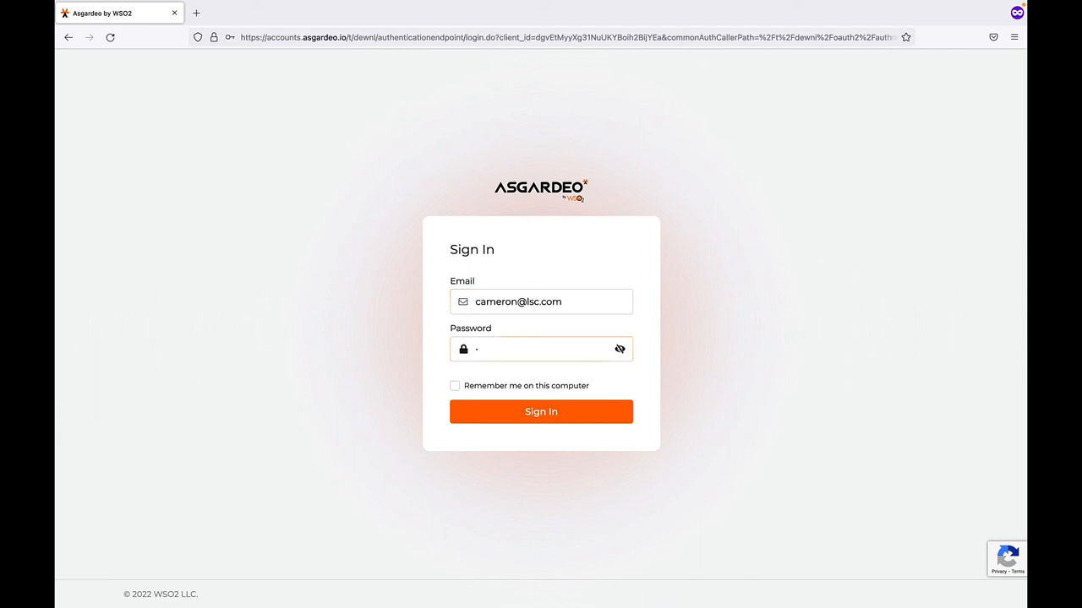
{"action": "type", "text": "password"}
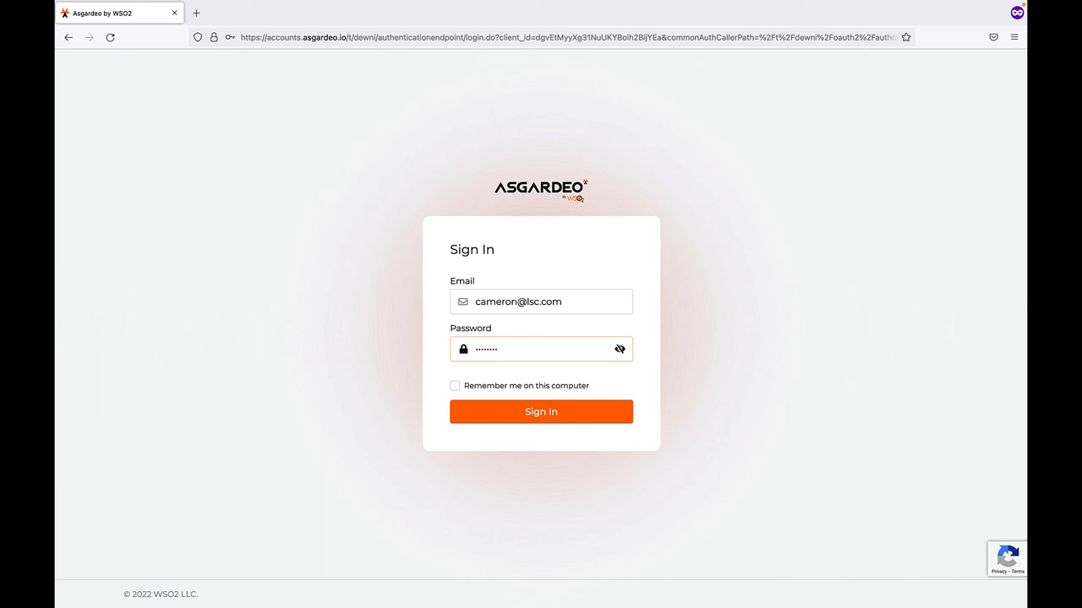
{"action": "left_click", "coordinate": [540, 412]}
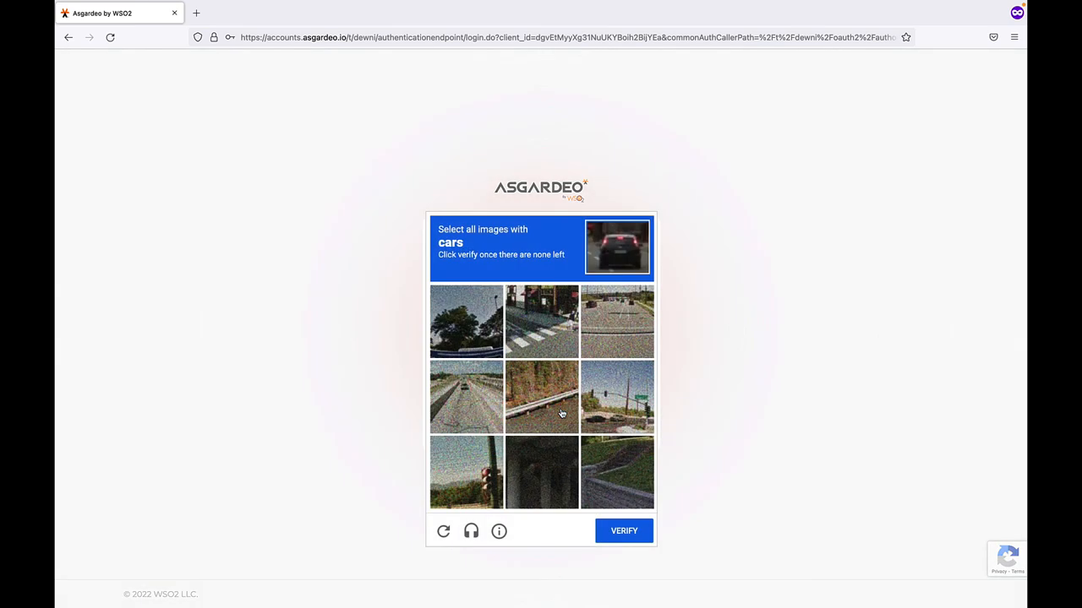
{"action": "mouse_move", "coordinate": [561, 307]}
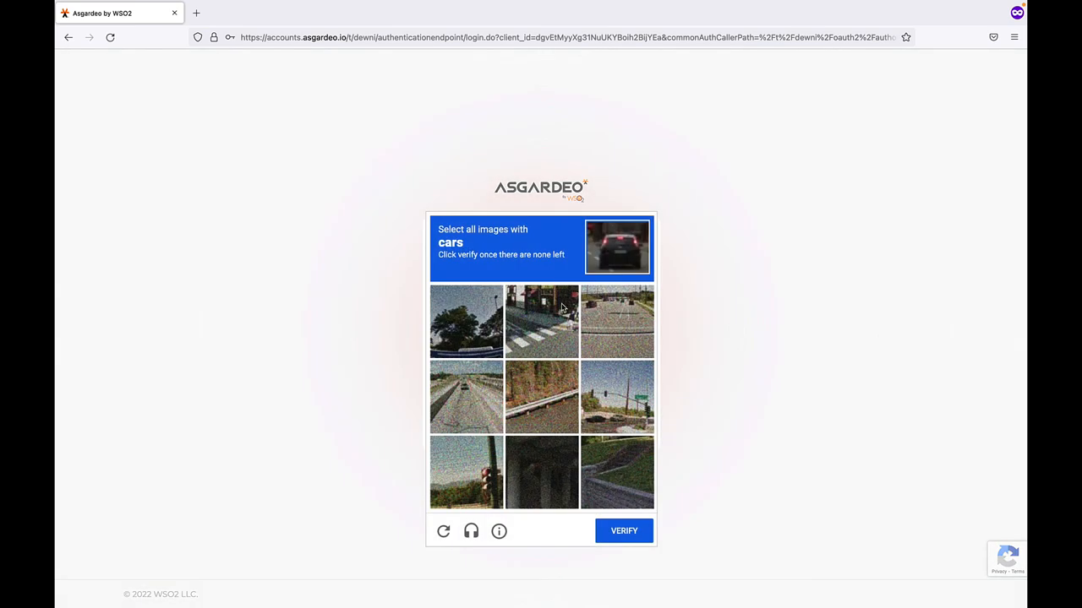
- Select the car images and verify the reCAPTCHA challenge
{"action": "left_click", "coordinate": [617, 321]}
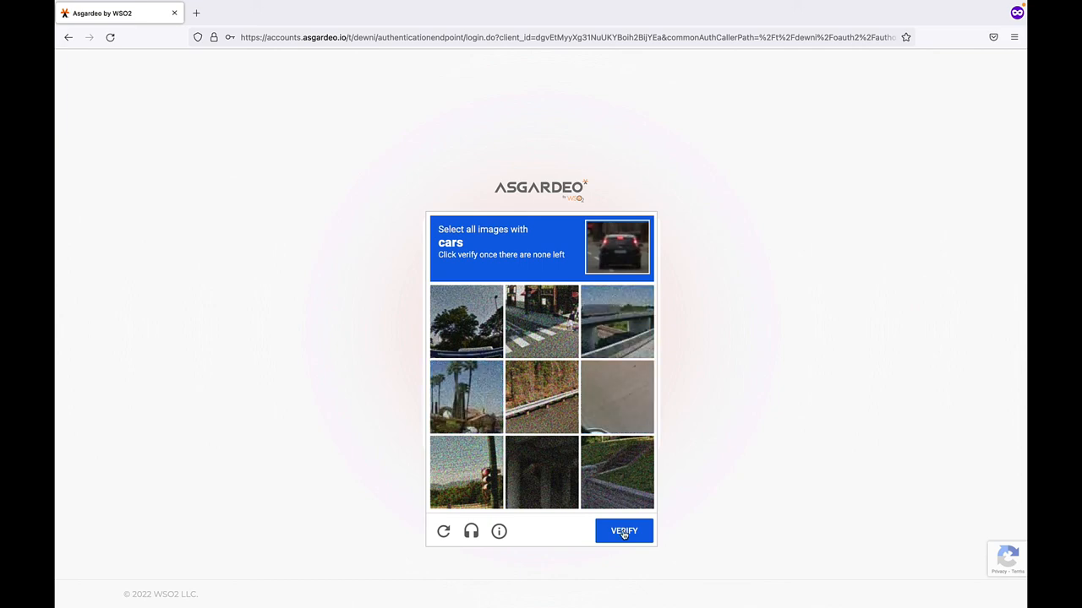
{"action": "left_click", "coordinate": [624, 530]}
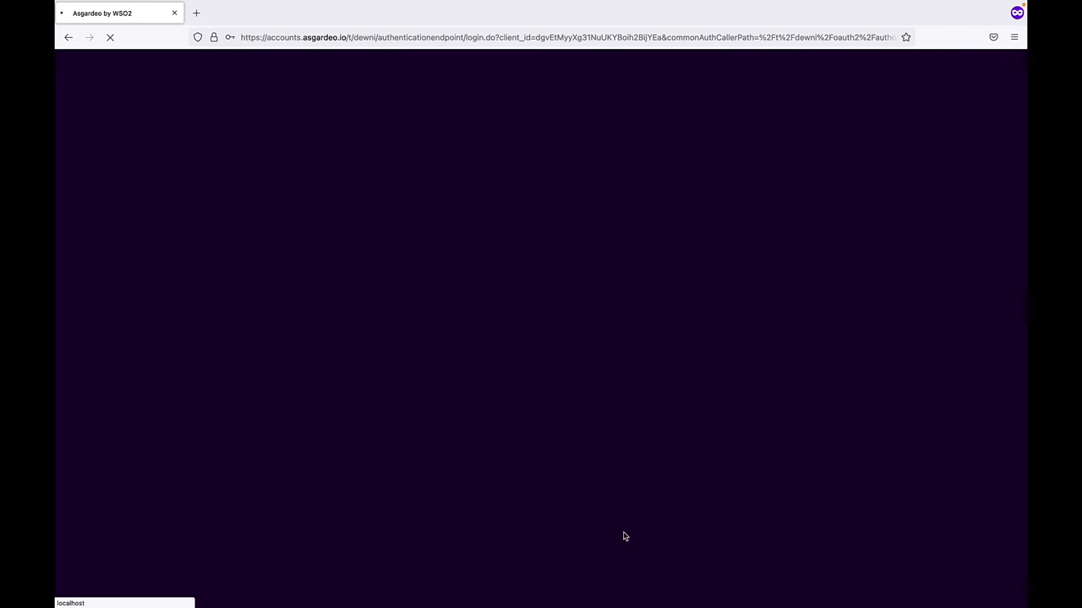